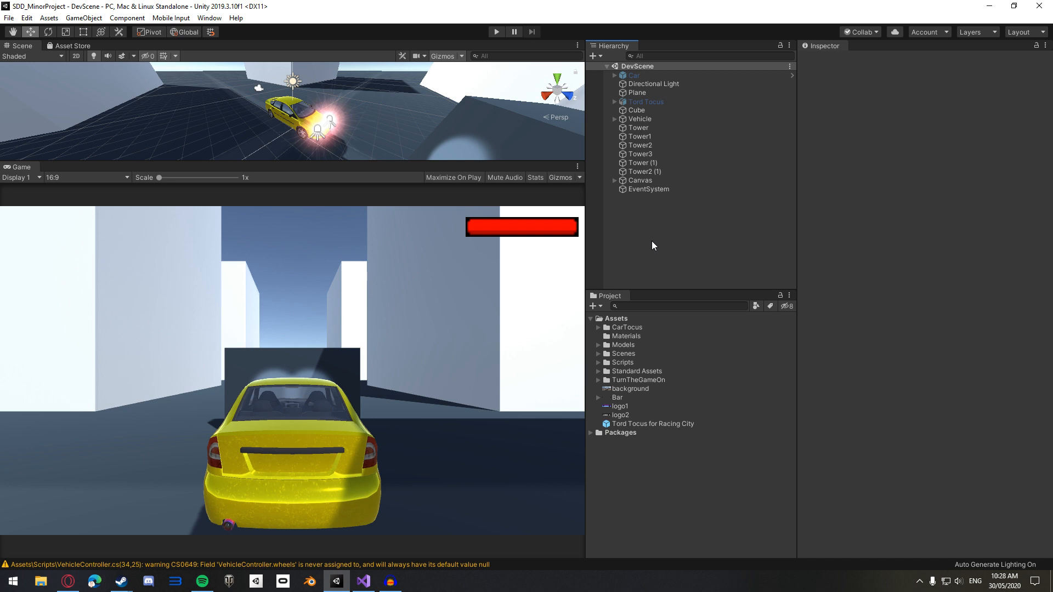
- Open Project Settings from the Edit menu and show the Player category
left_click(27, 18)
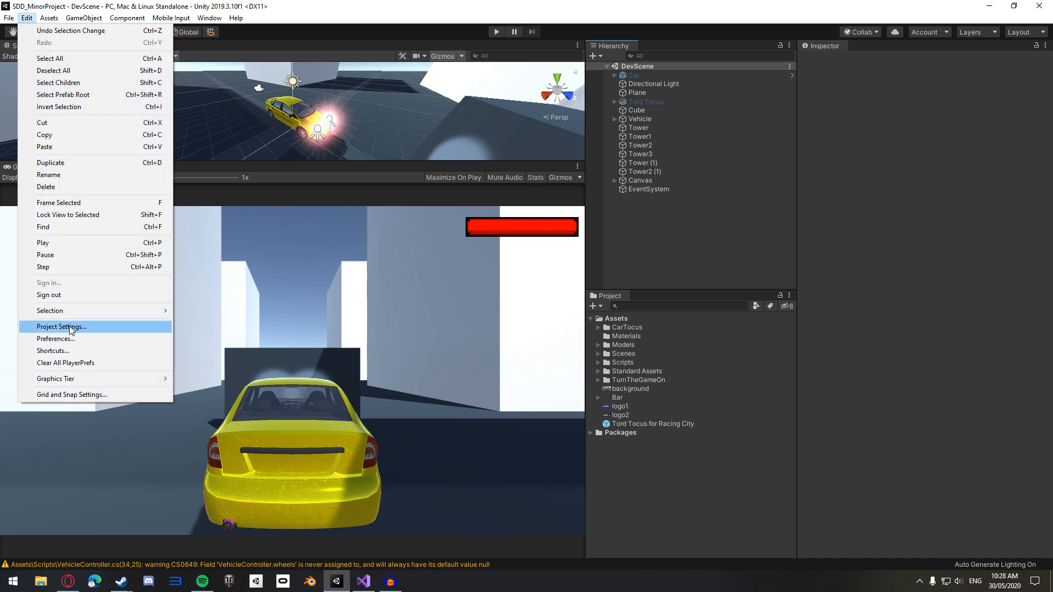
left_click(61, 326)
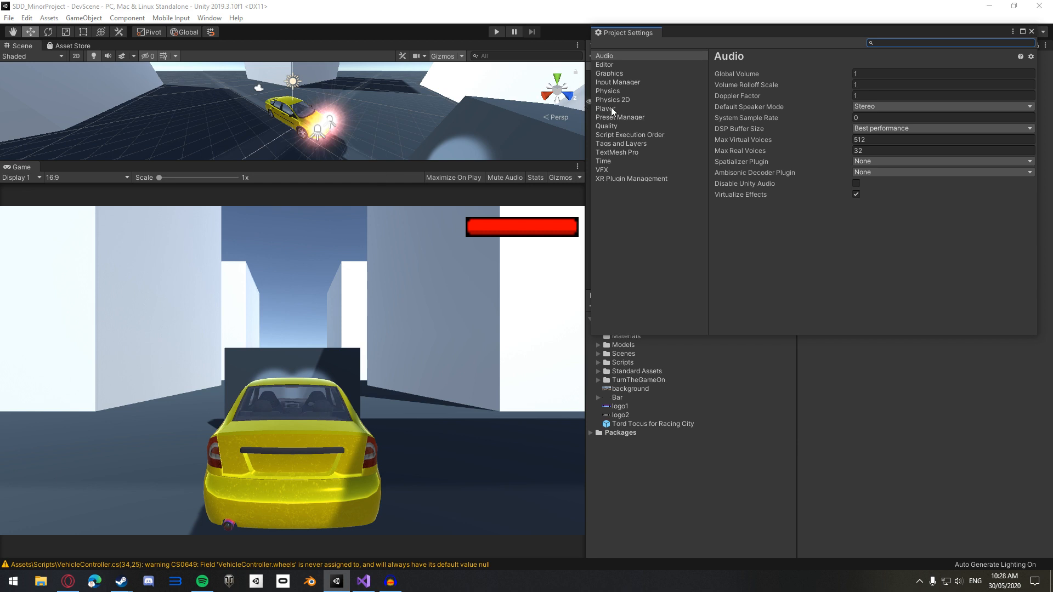
left_click(605, 108)
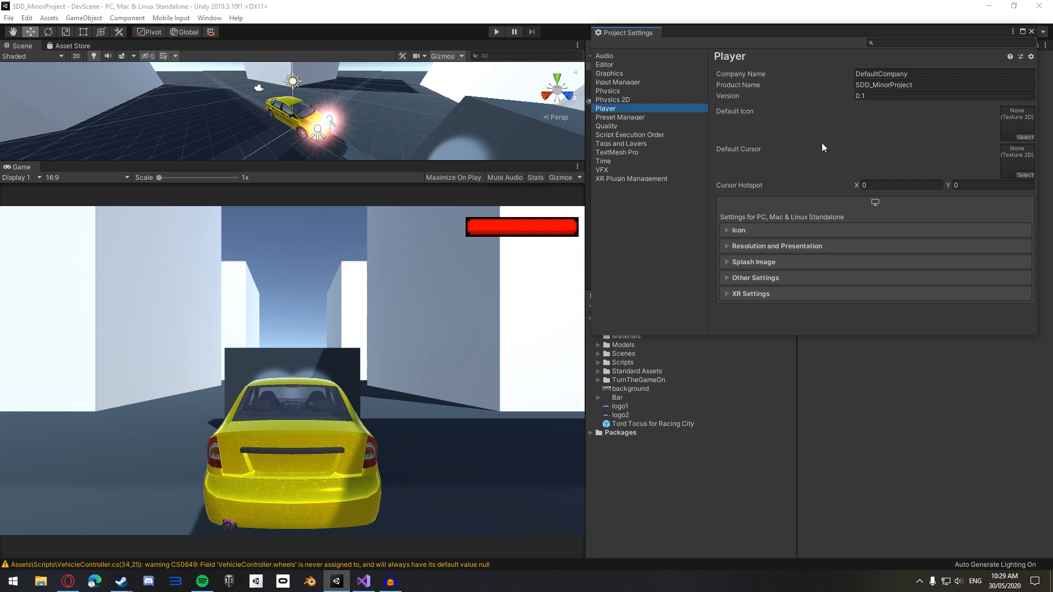
mouse_move(754, 266)
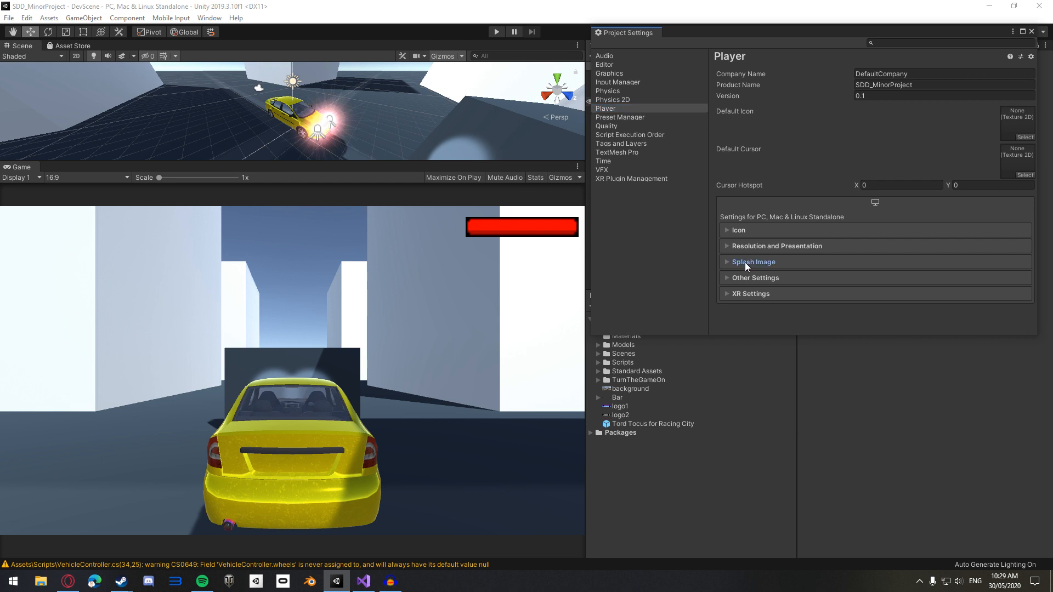
- Expand the Splash Image section and preview the default 'Made with Unity' splash, then cancel
left_click(753, 262)
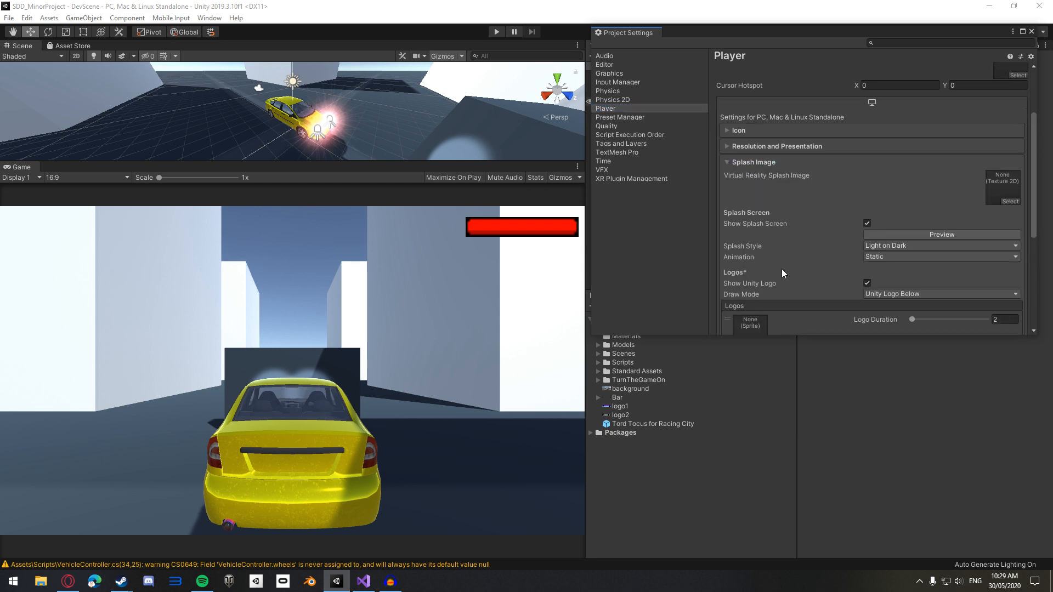
scroll("down", 3)
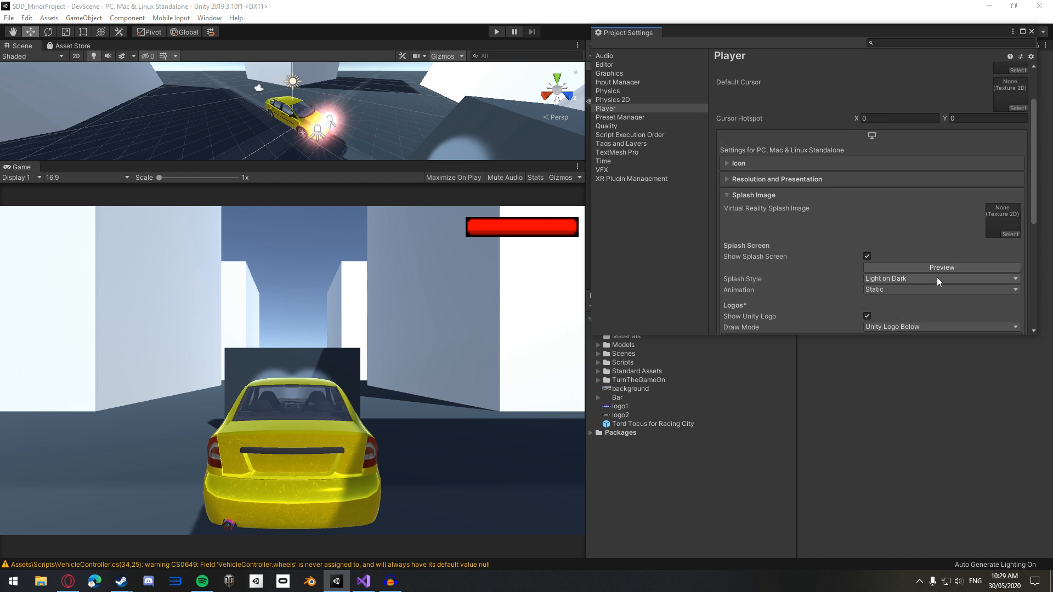
left_click(941, 267)
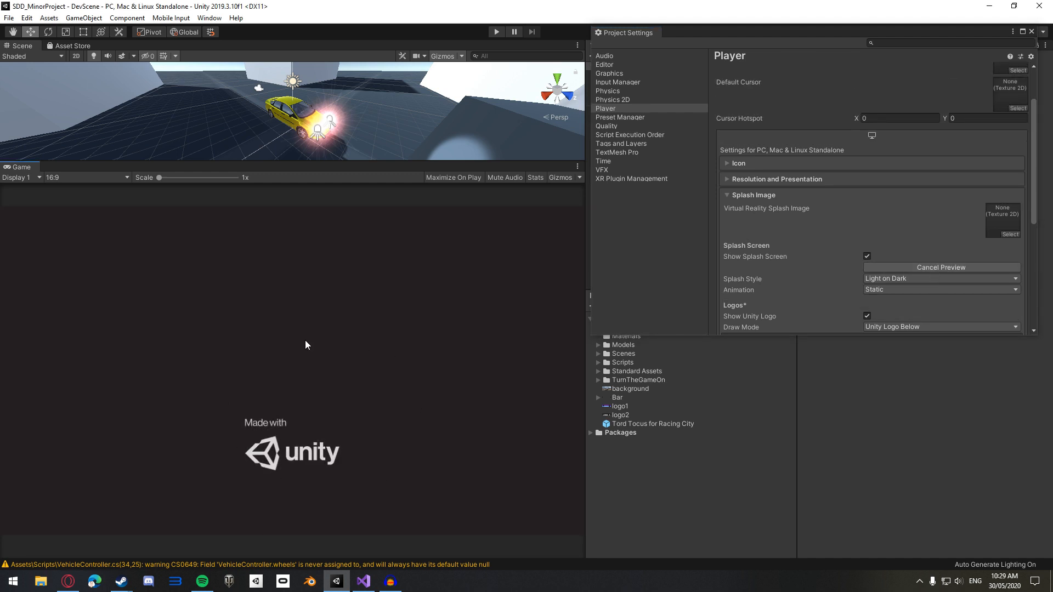
left_click(941, 267)
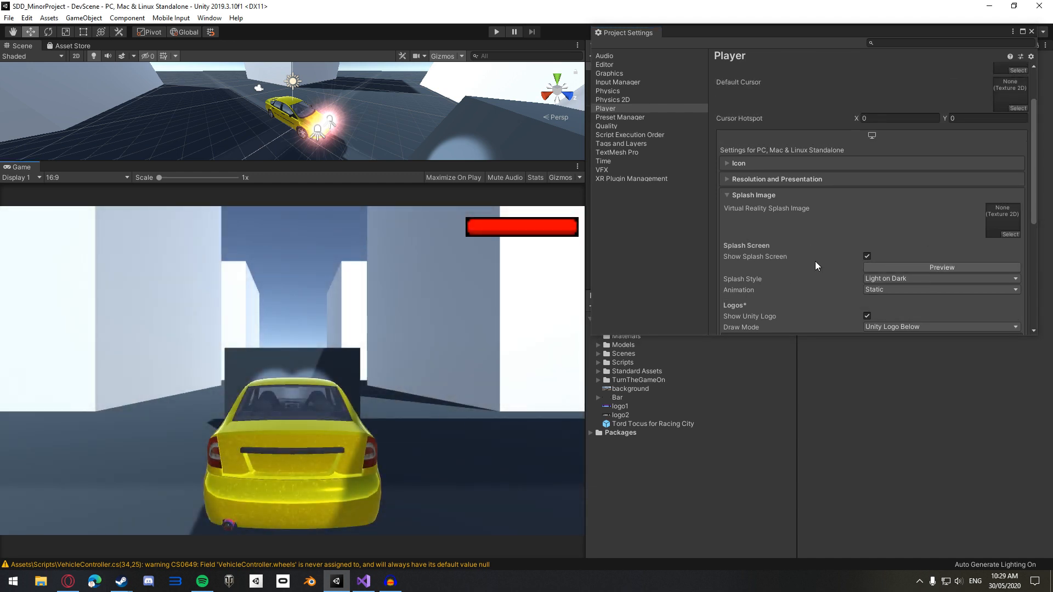
mouse_move(863, 238)
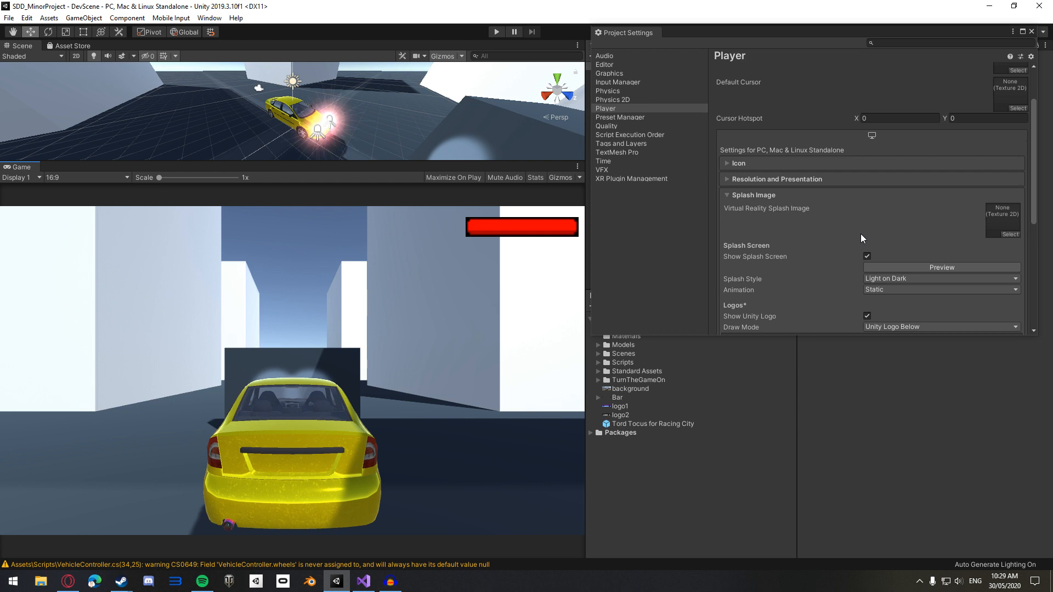
scroll("down", 3)
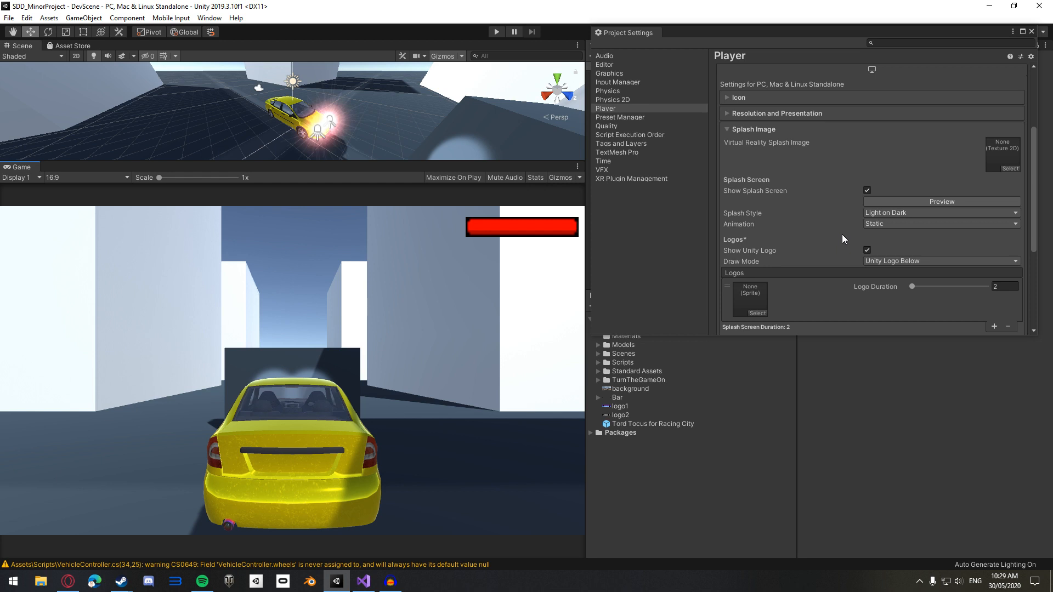
mouse_move(888, 215)
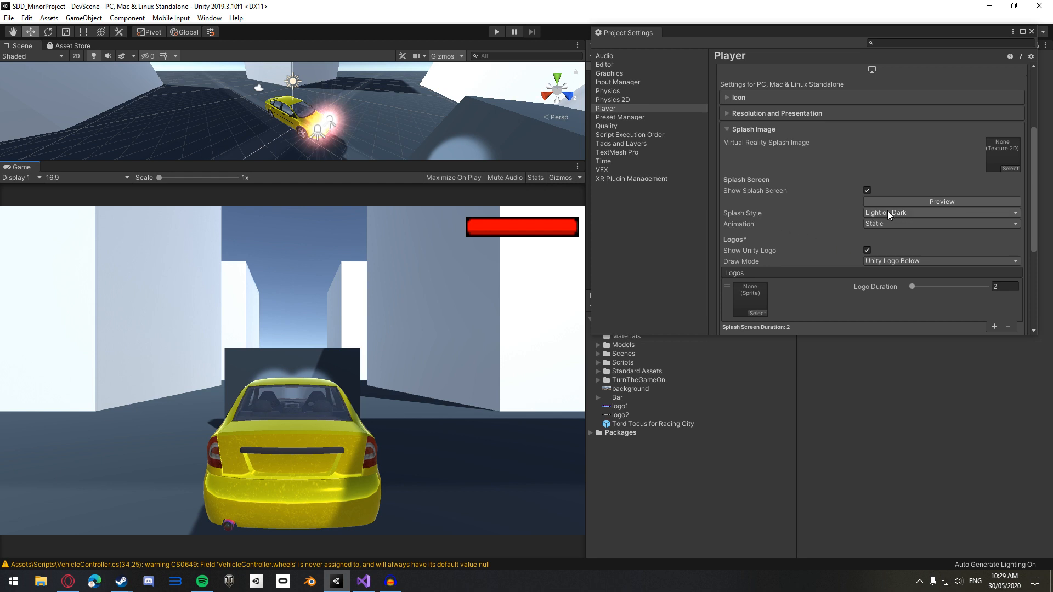
left_click(942, 213)
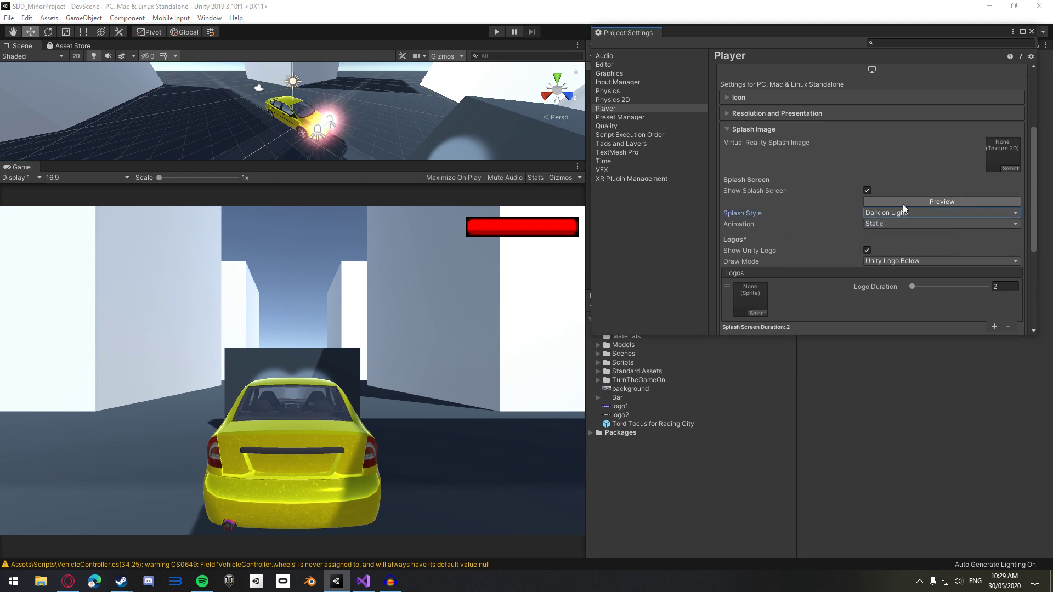
left_click(942, 201)
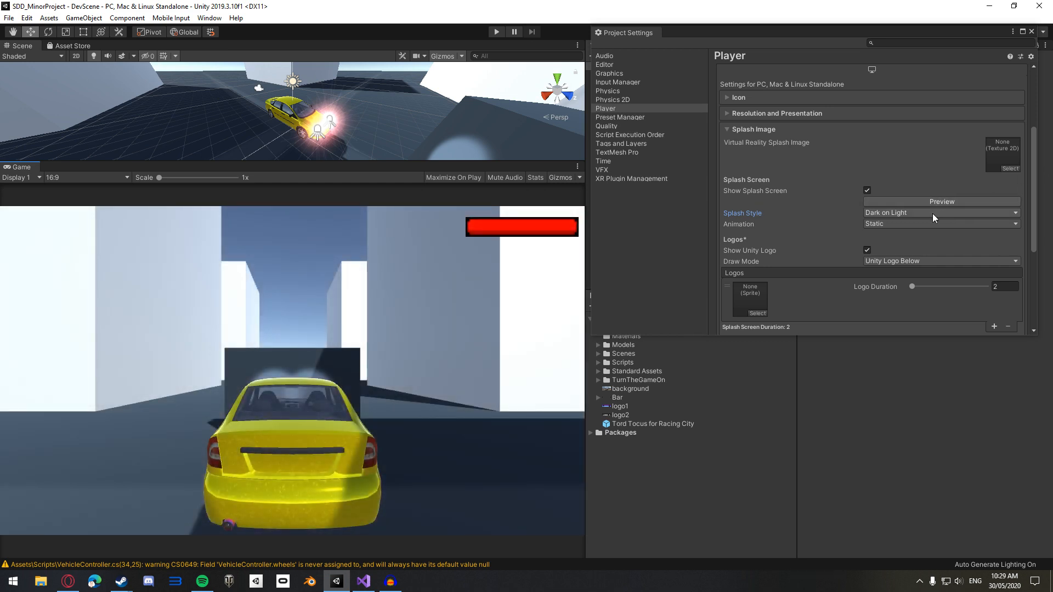
left_click(942, 212)
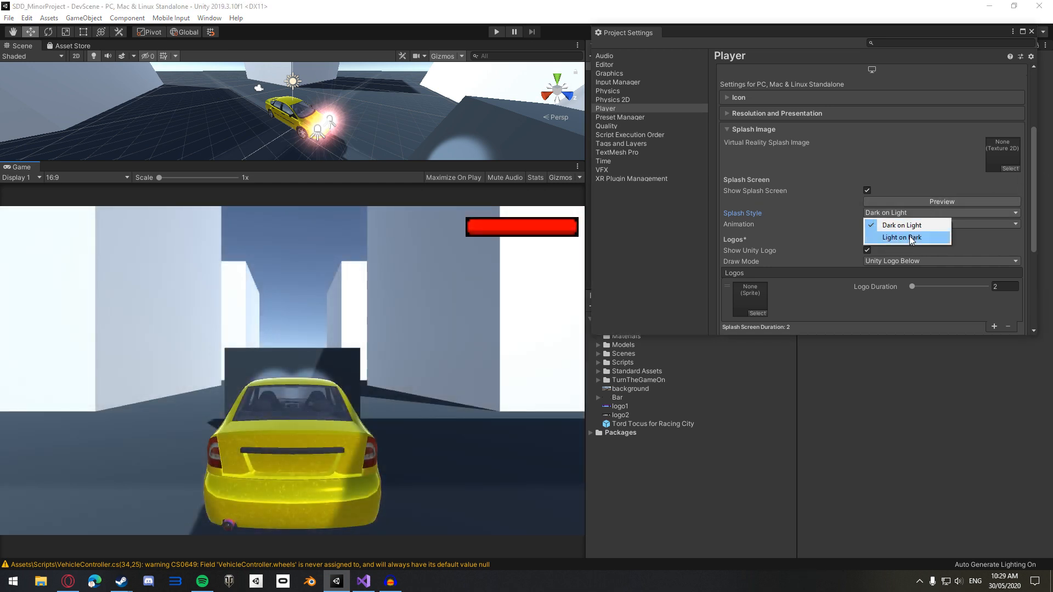
left_click(901, 237)
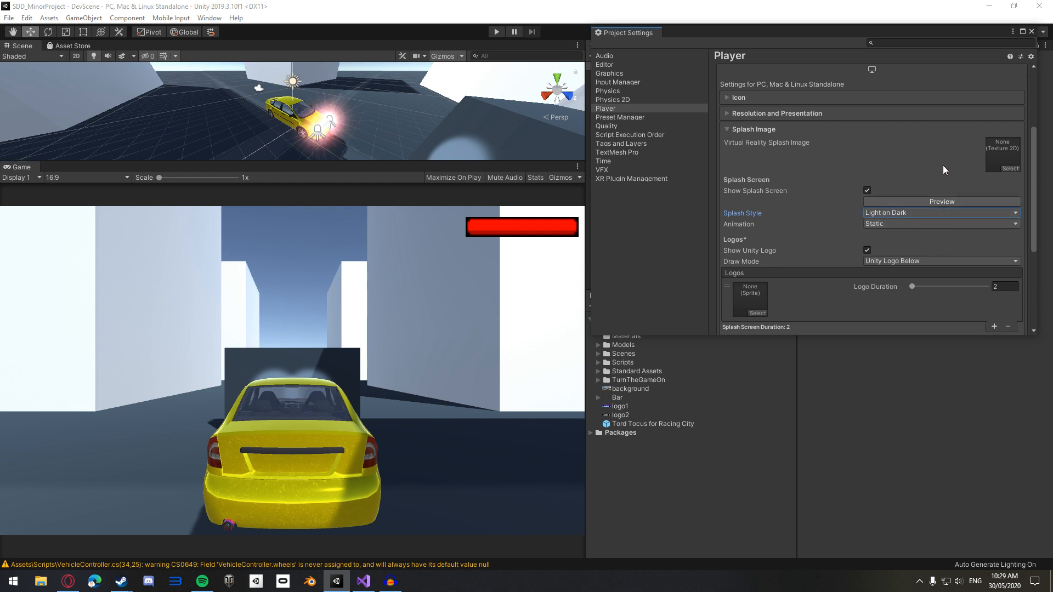
scroll("down", 3)
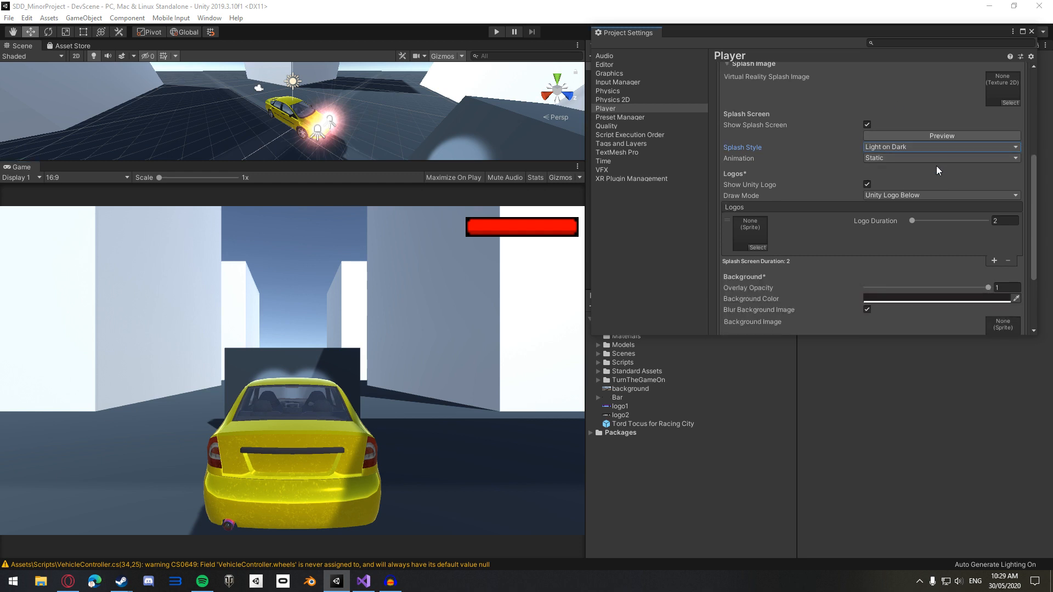
left_click(941, 158)
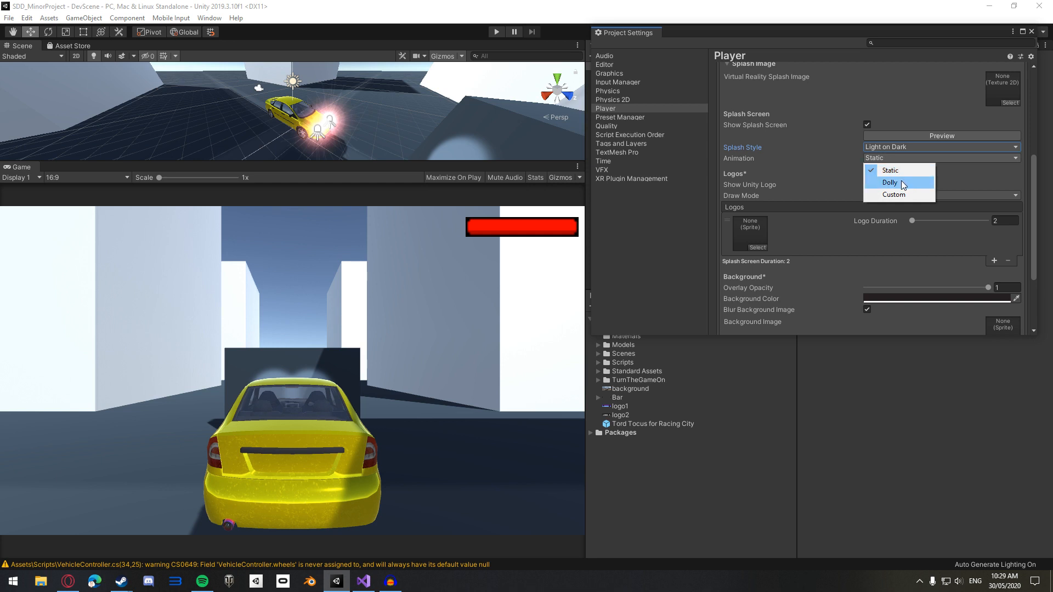
left_click(889, 182)
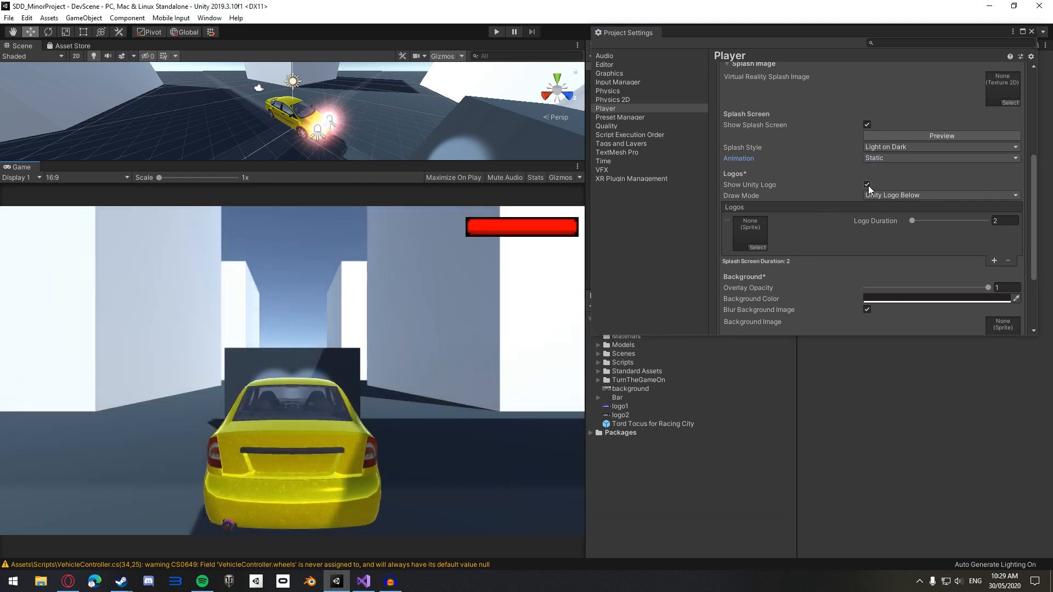
left_click(867, 184)
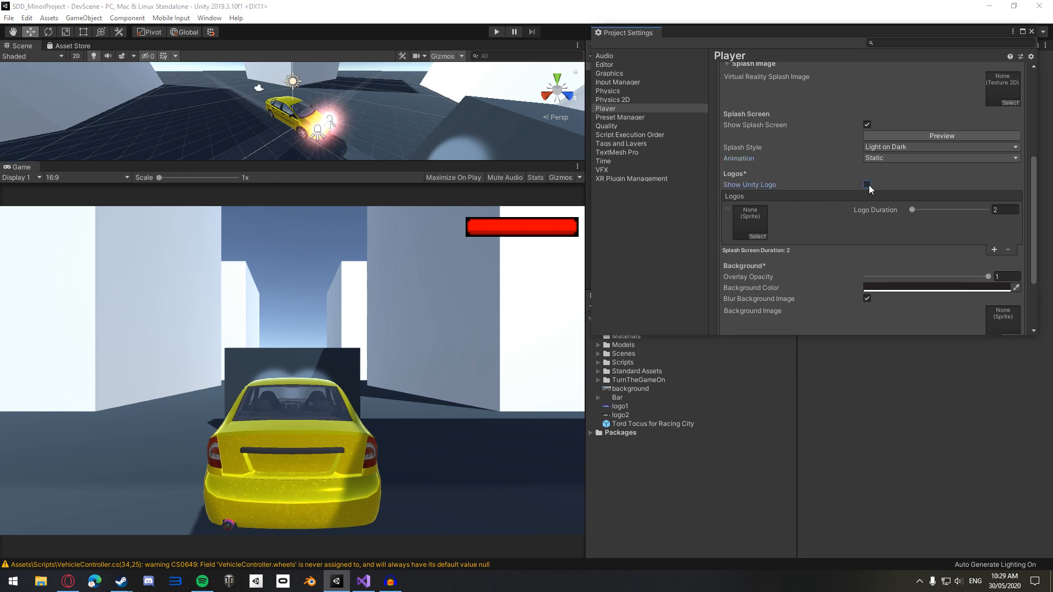
left_click(867, 184)
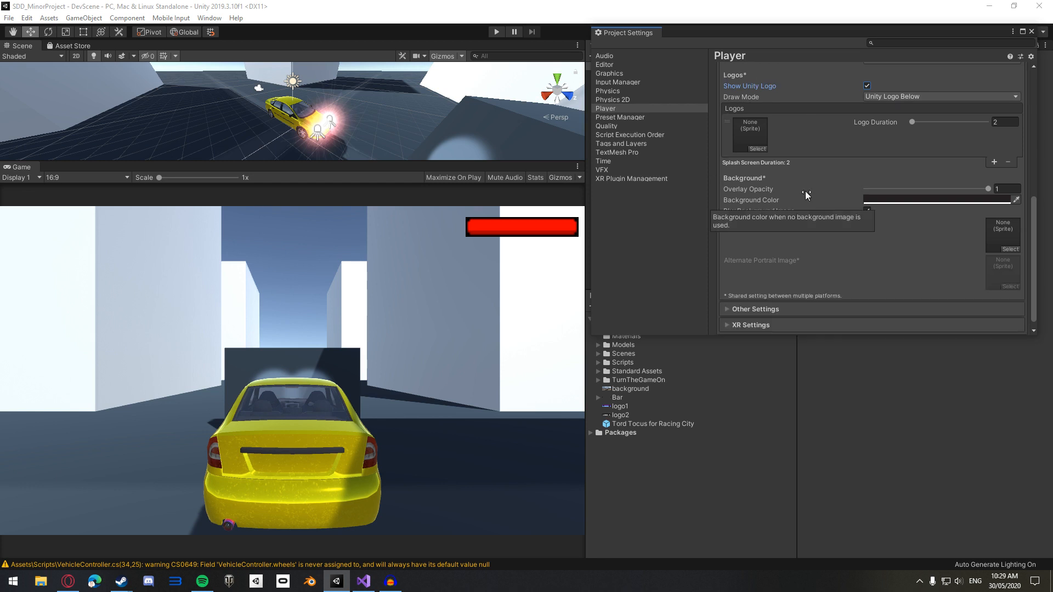
- Set the splash Background Color to blue and preview it, then cancel the preview
left_click(942, 200)
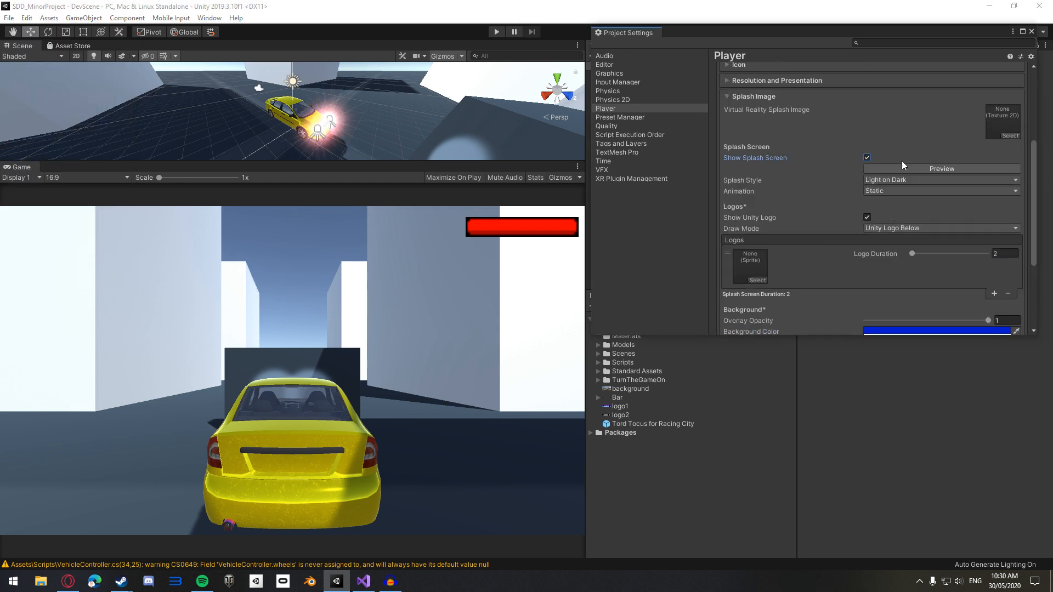
left_click(941, 168)
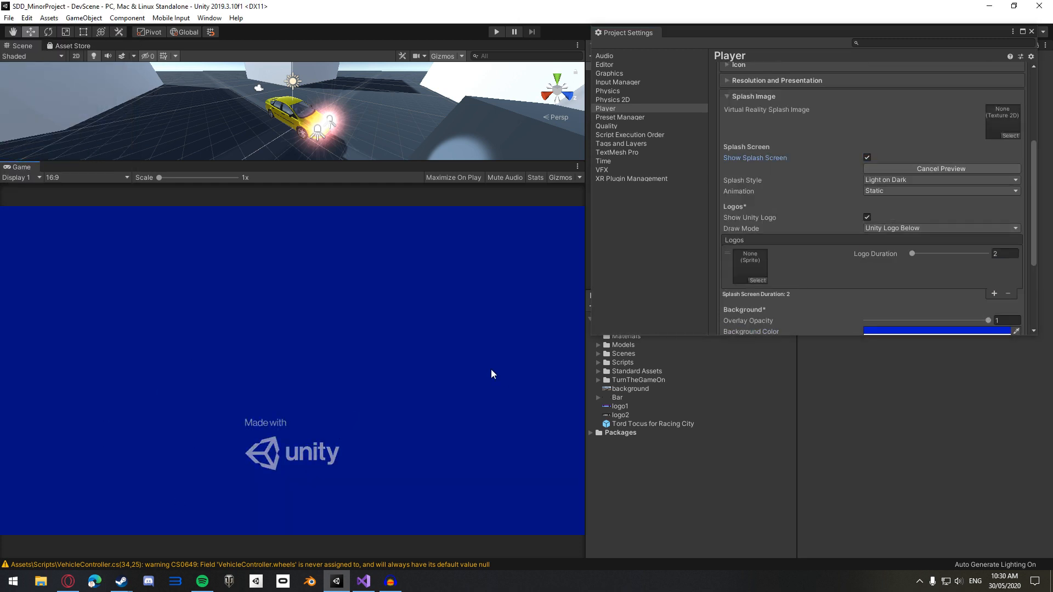
left_click(941, 168)
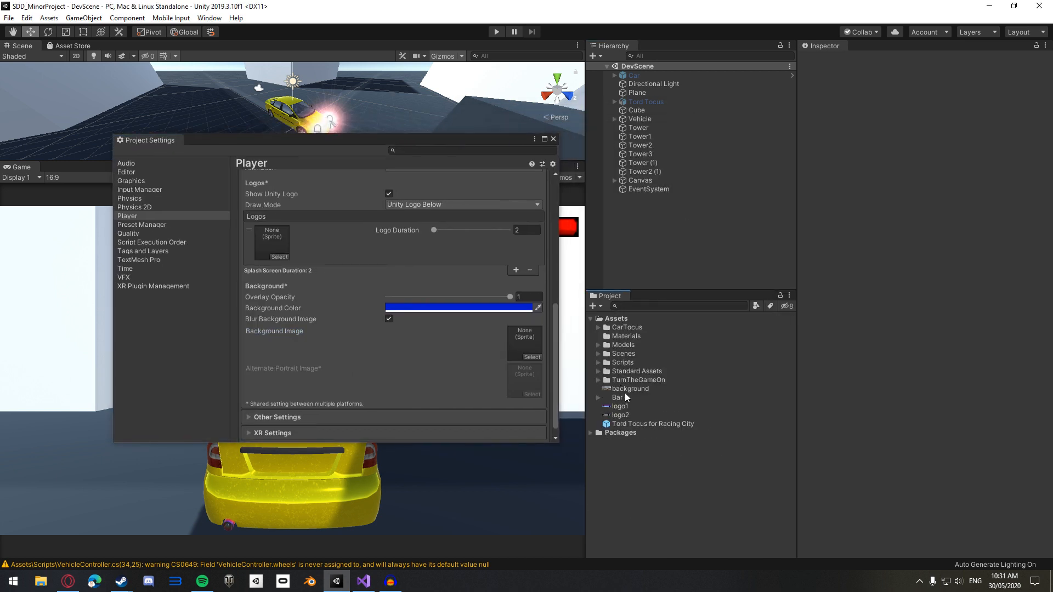
- Set the background image's Texture Type to Sprite (2D and UI) and apply
left_click(630, 389)
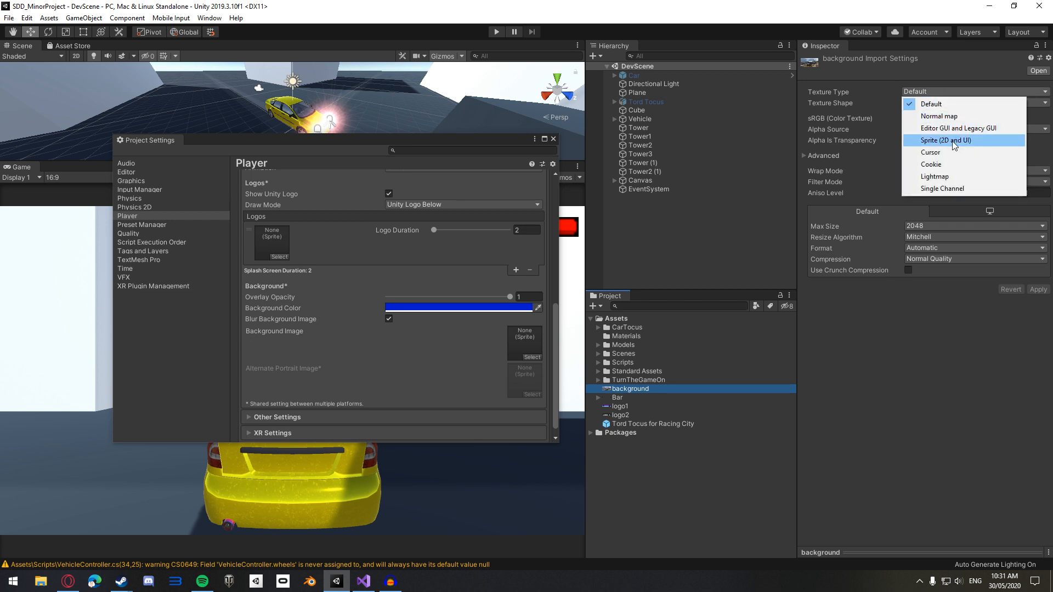
left_click(947, 141)
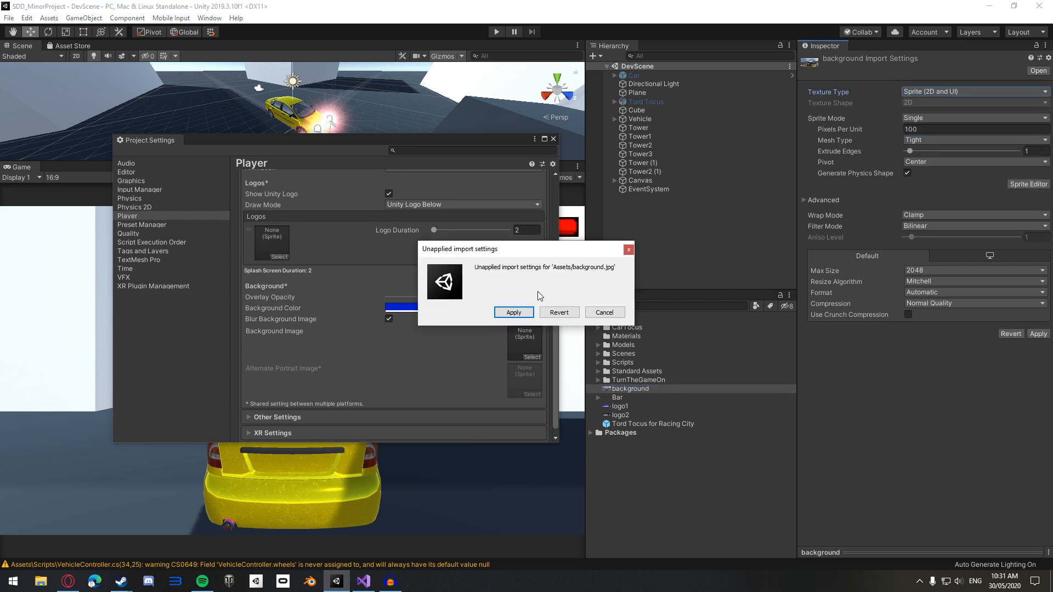
left_click(514, 312)
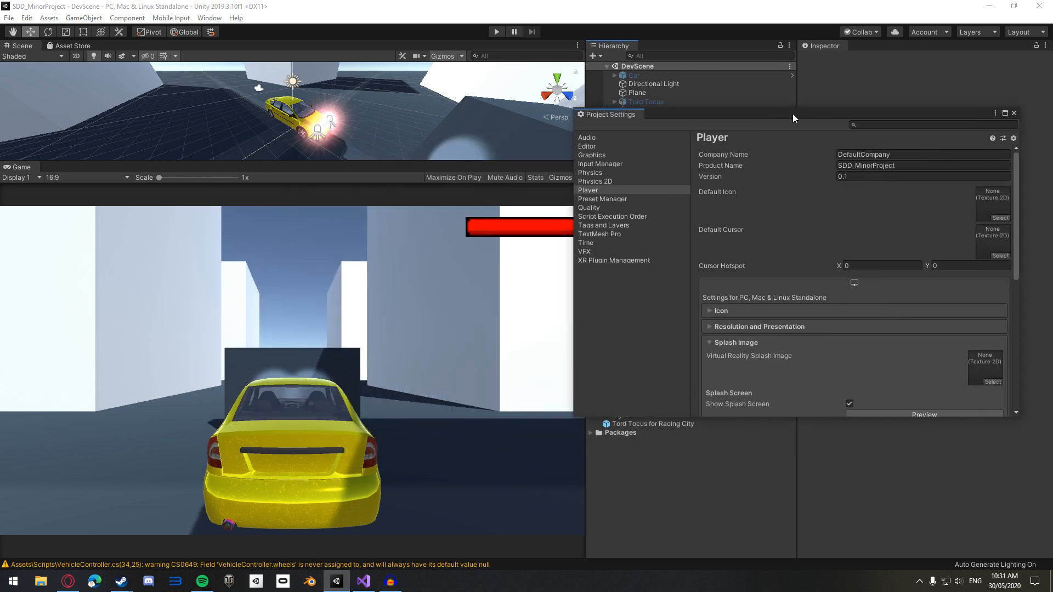
left_click(924, 415)
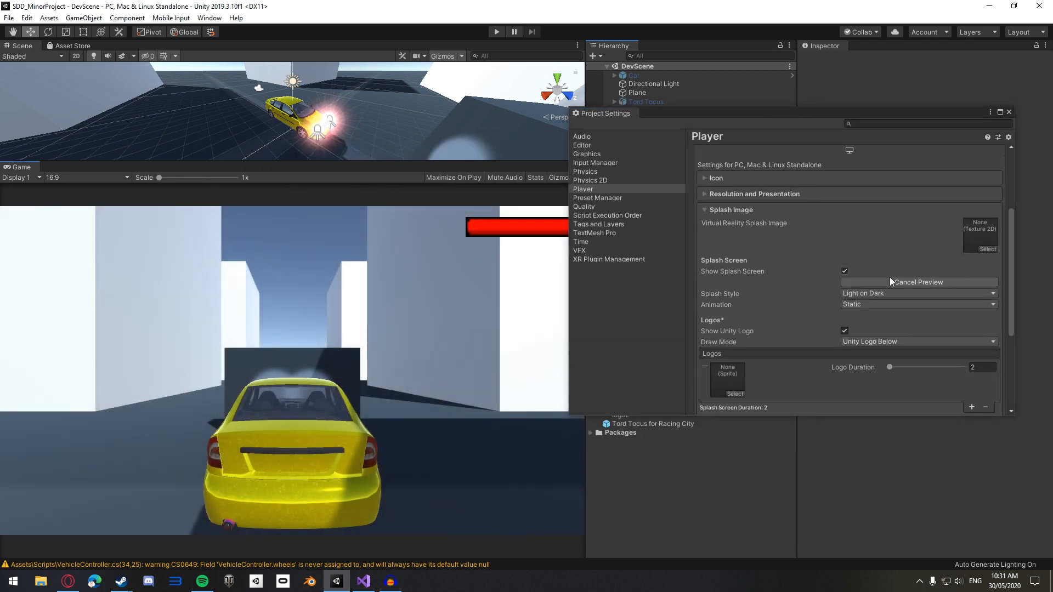
scroll("down", 3)
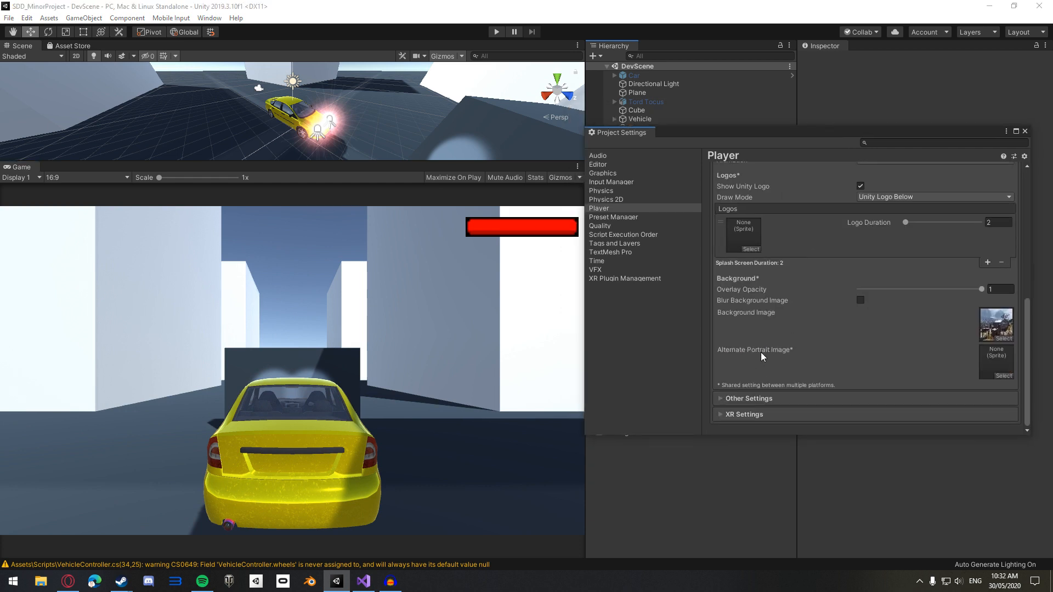
mouse_move(853, 368)
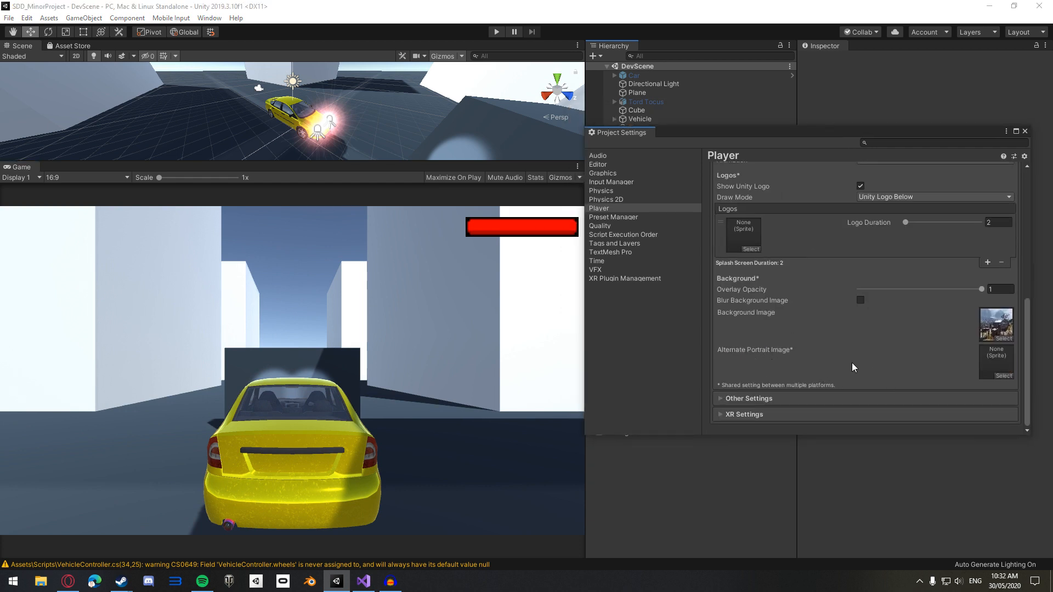
mouse_move(981, 377)
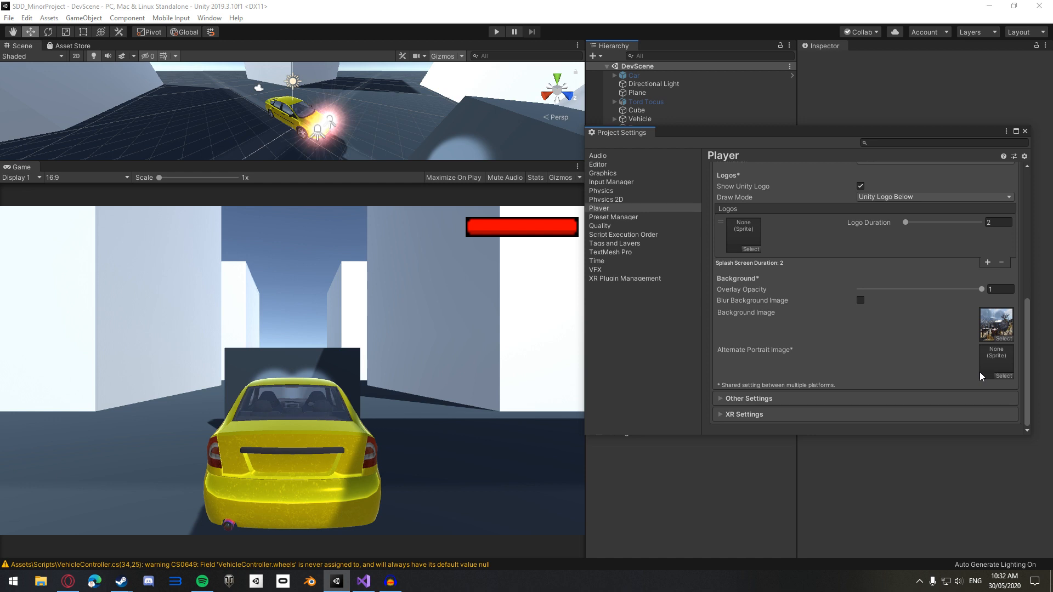
mouse_move(783, 135)
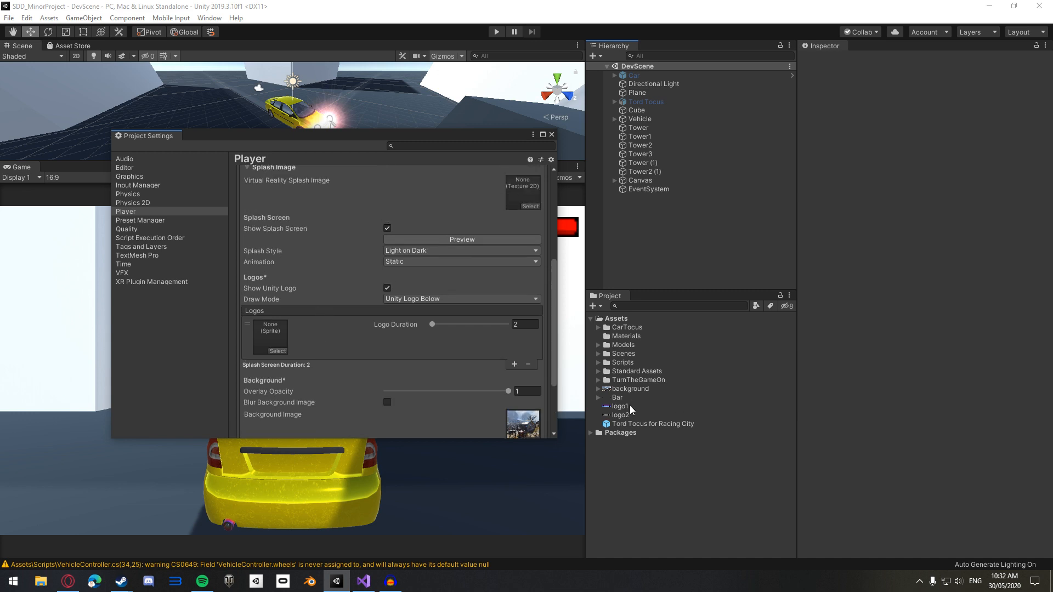
- Change logo1's Texture Type to Sprite (2D and UI) in the Inspector
left_click(620, 407)
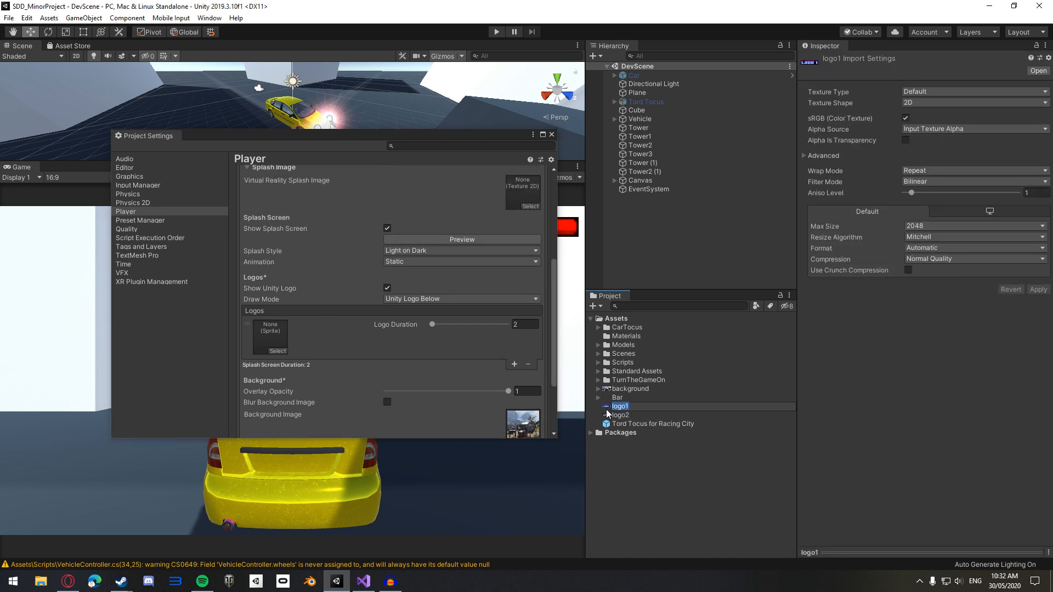
left_click(974, 91)
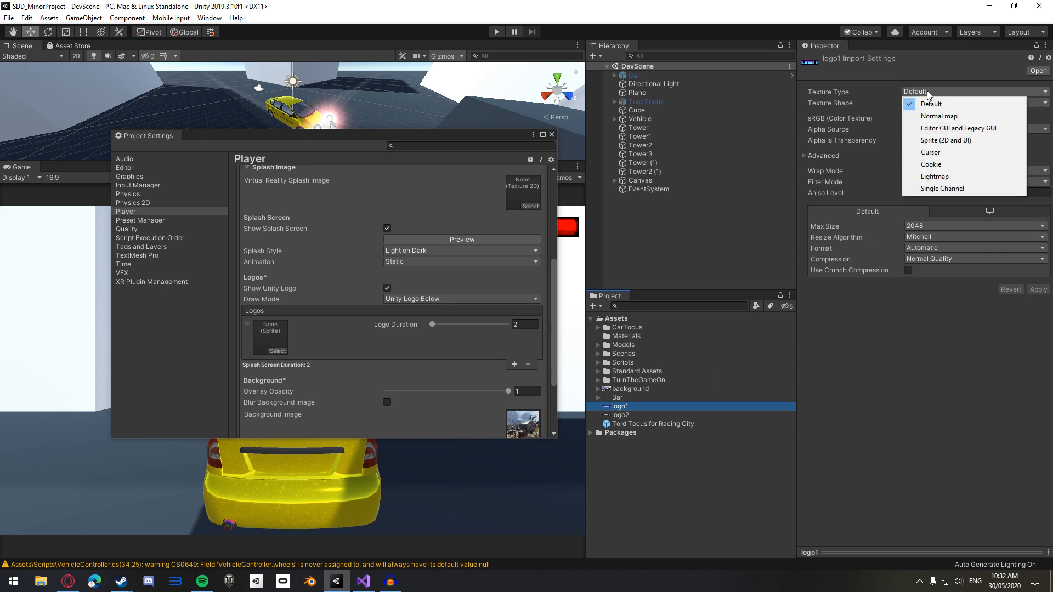
left_click(946, 140)
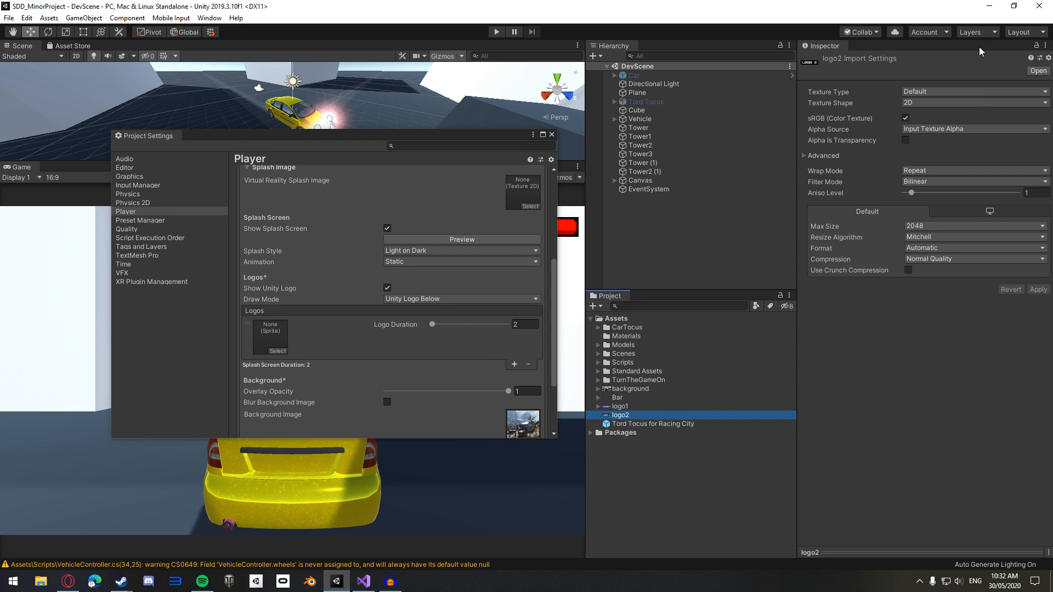
left_click(974, 92)
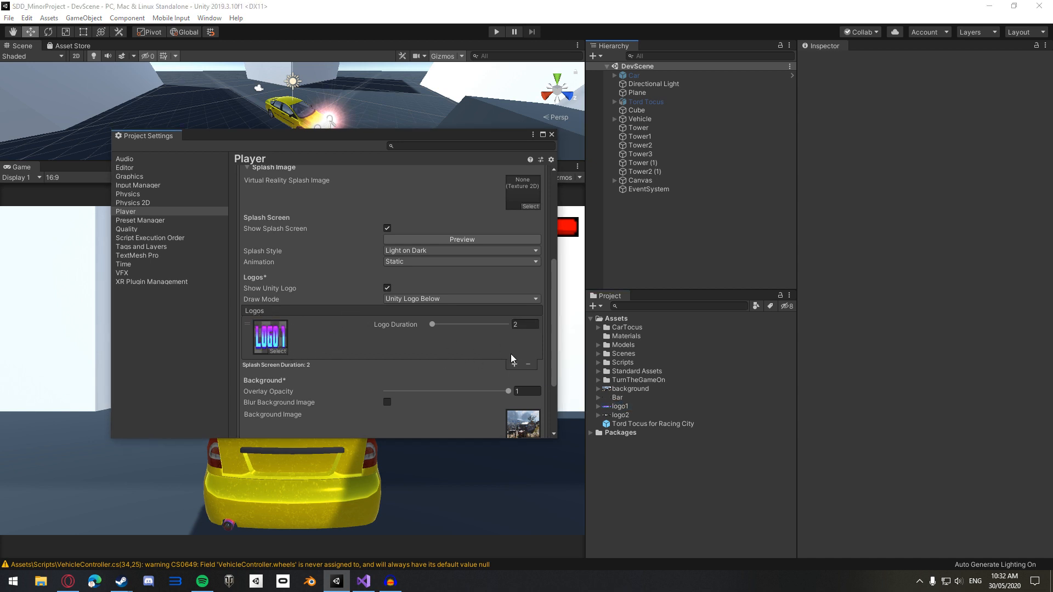
- Keep logo1's duration at 2 seconds and add a second logo entry for logo2
left_click_drag(432, 325, 484, 325)
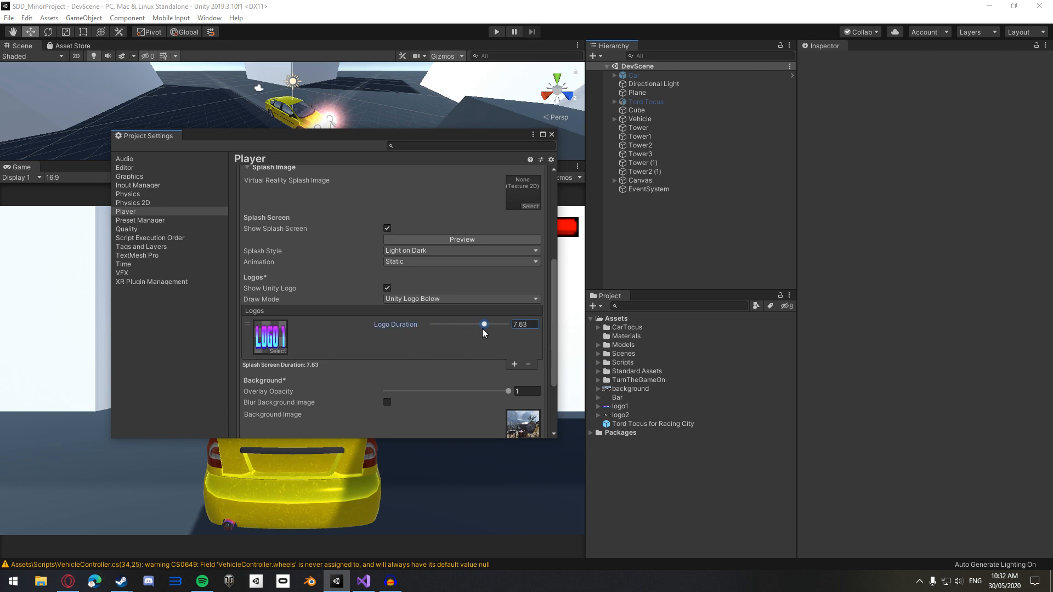
left_click_drag(484, 324, 431, 324)
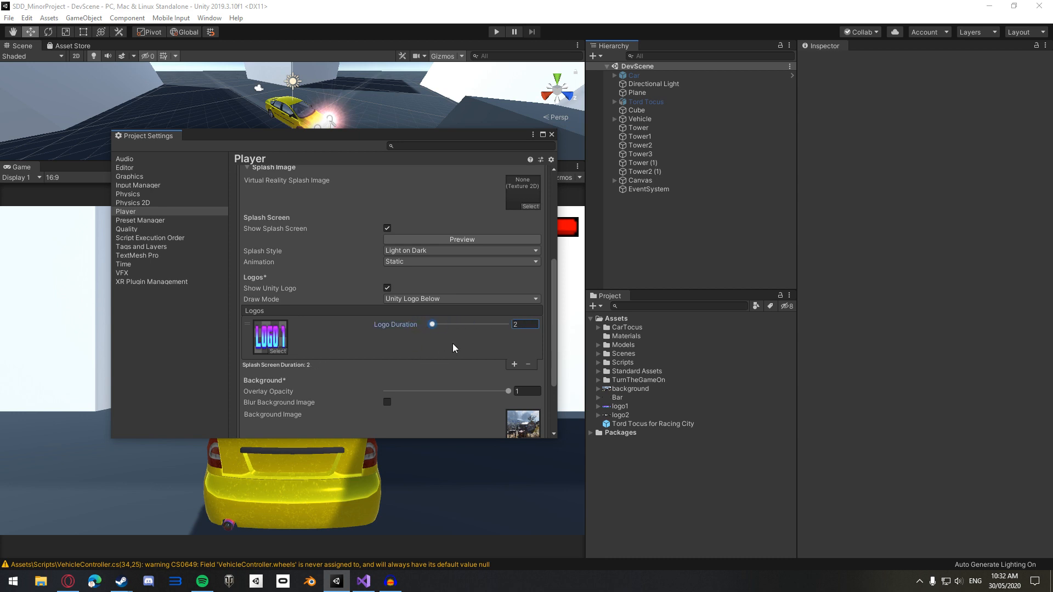
mouse_move(432, 346)
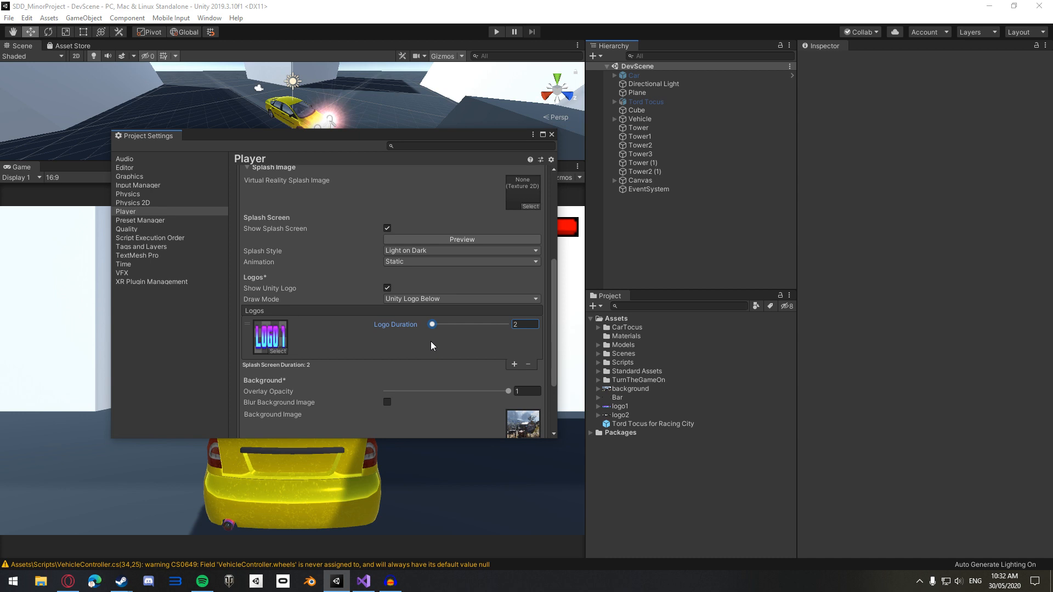
left_click(514, 364)
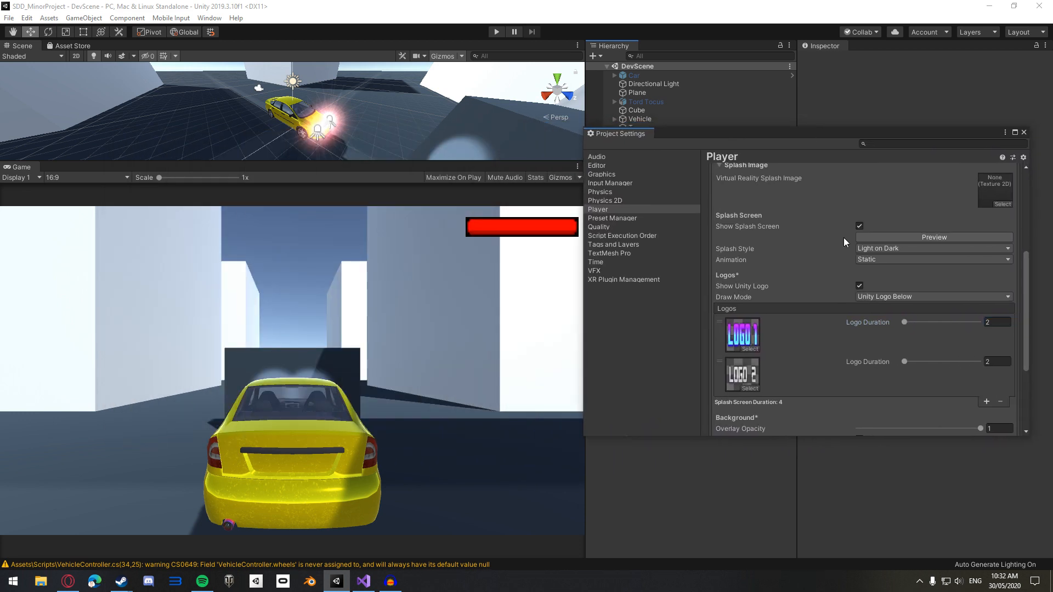
- Set logo Draw Mode to All Sequential and preview the splash sequence
left_click(934, 297)
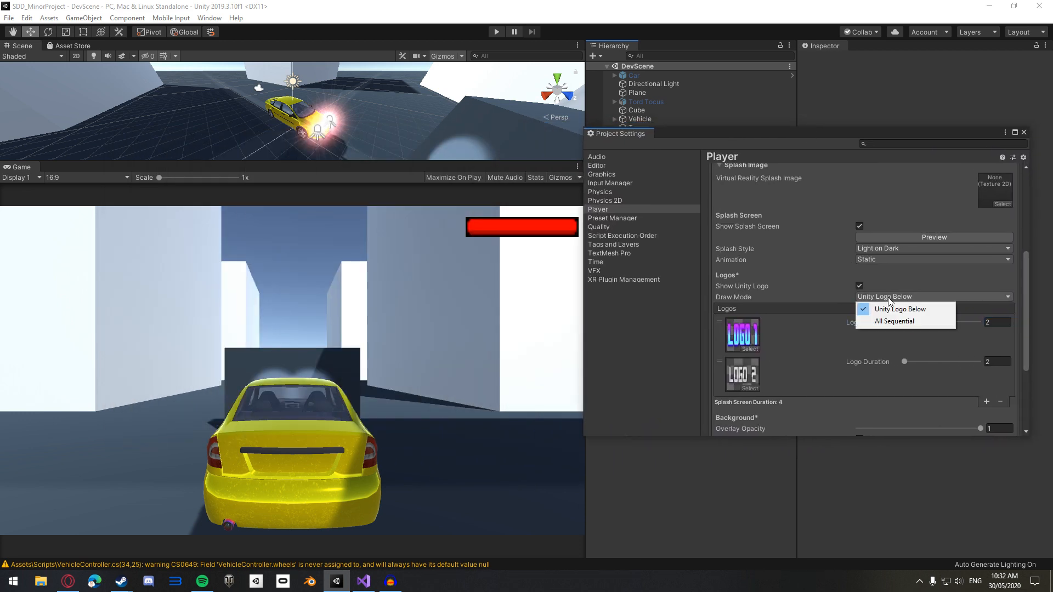
left_click(900, 309)
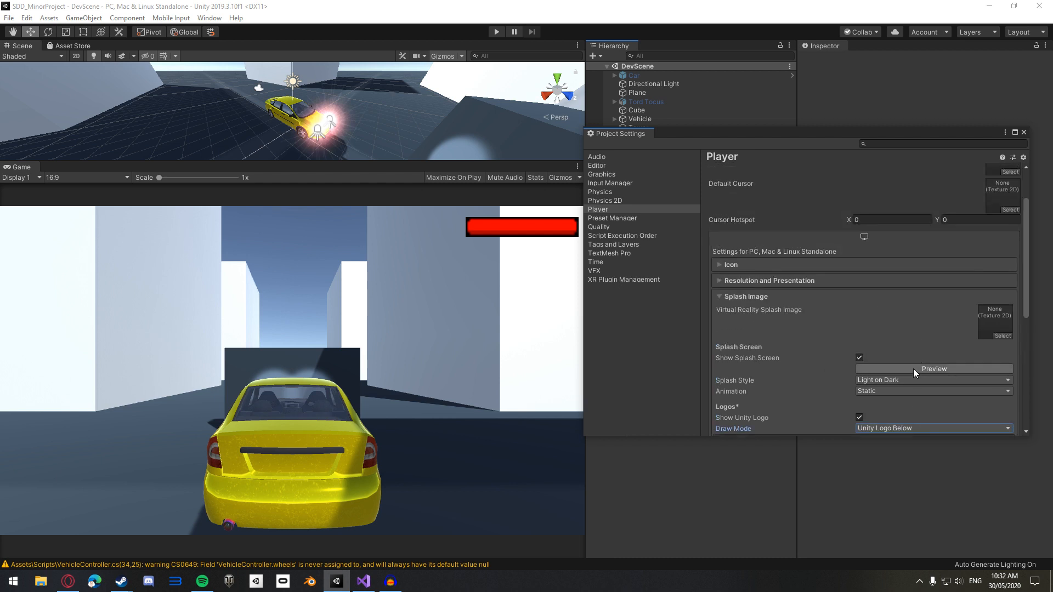
left_click(933, 368)
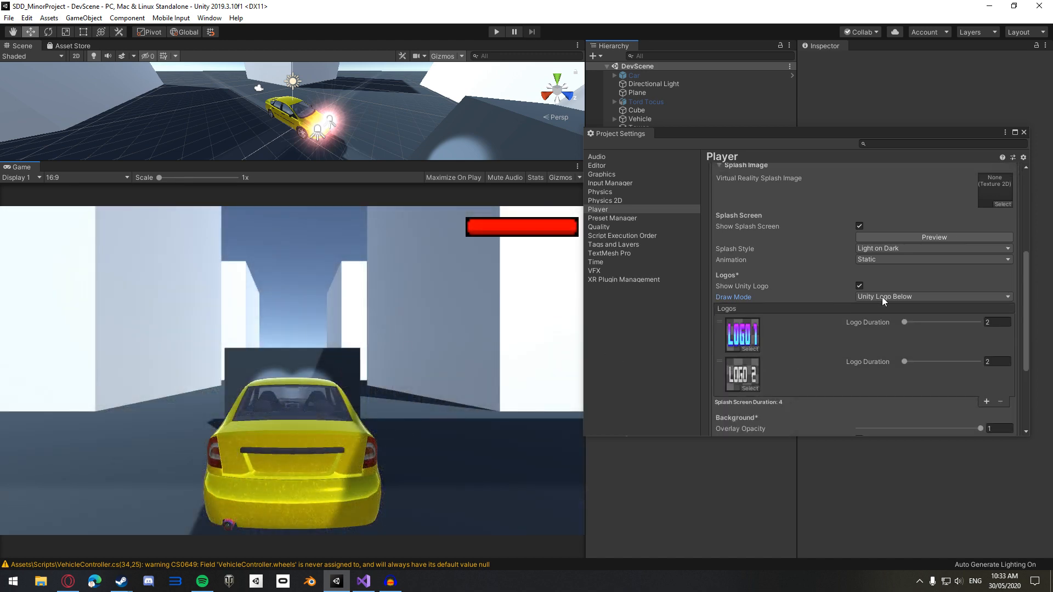
left_click(934, 297)
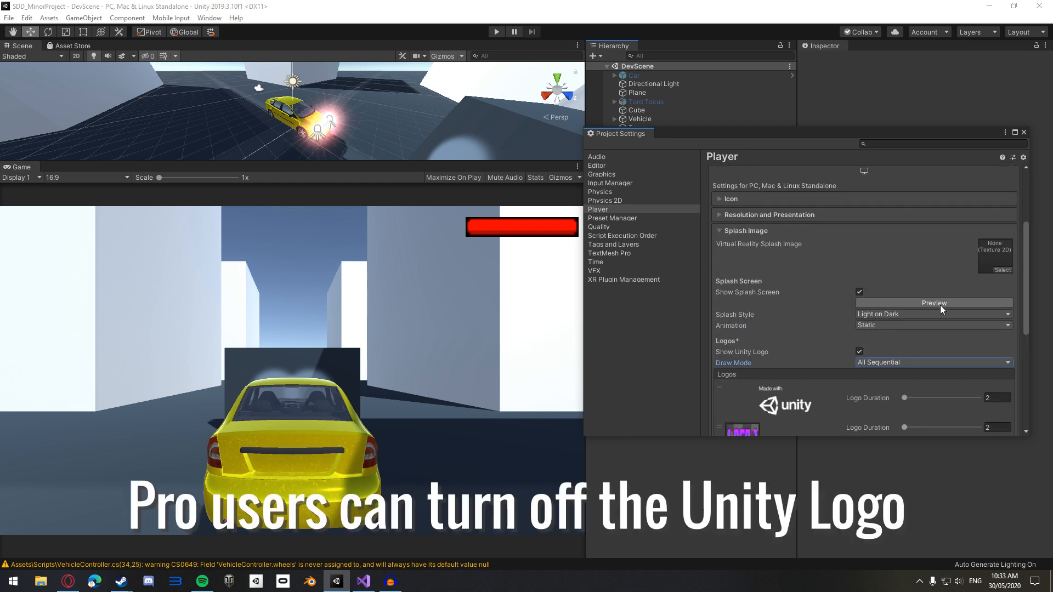
left_click(933, 303)
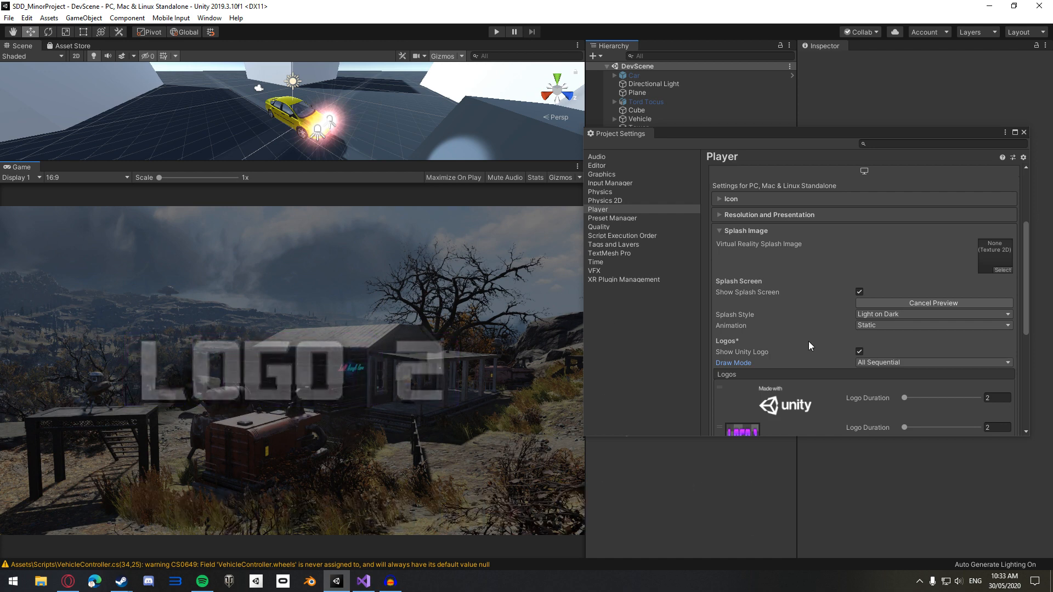
left_click(933, 303)
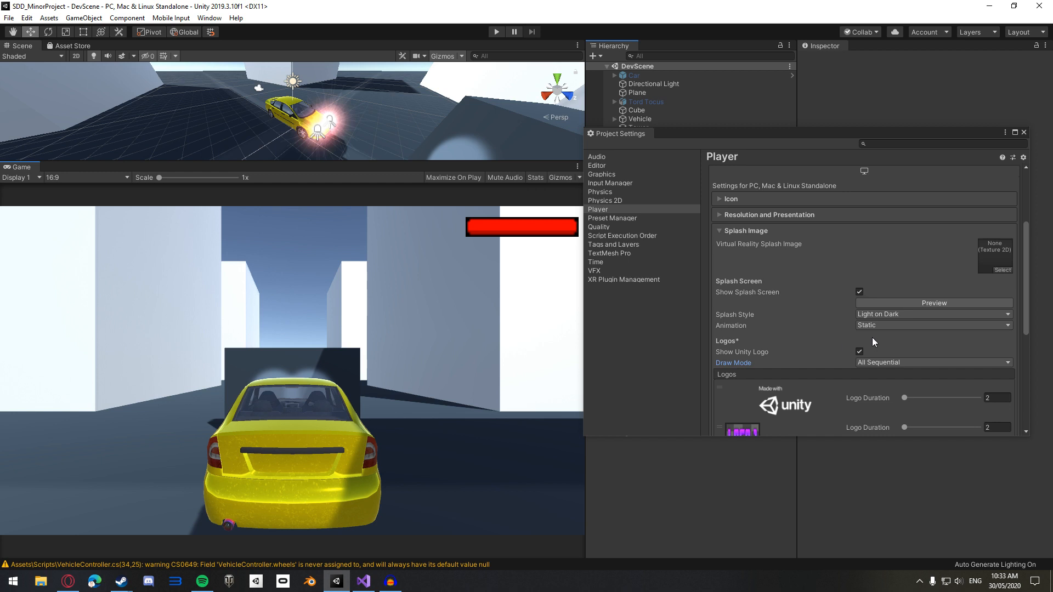
- Choose the Dolly splash animation, then close the Project Settings window
left_click(934, 326)
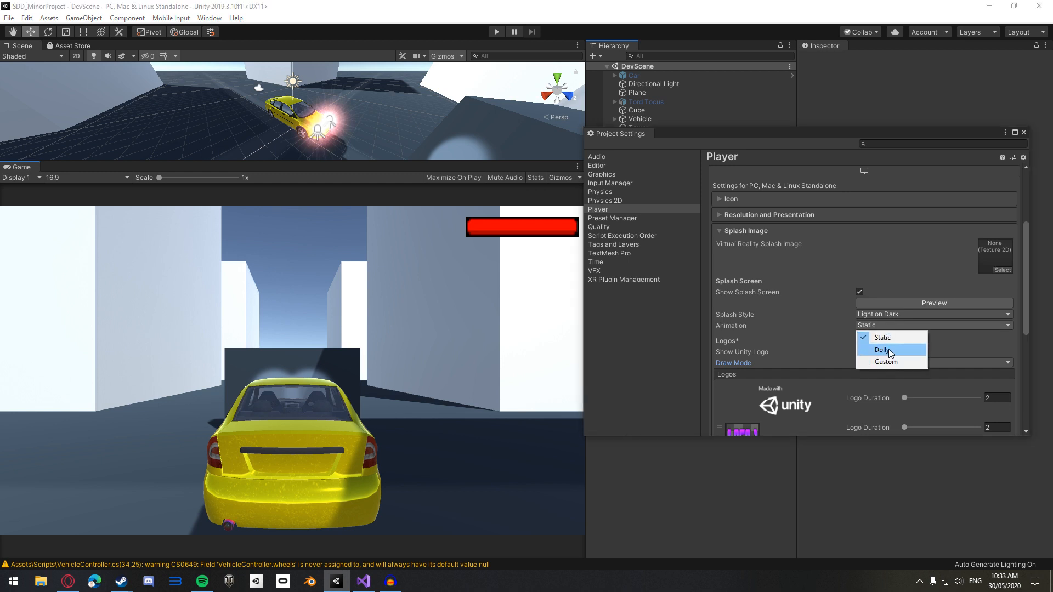
left_click(882, 350)
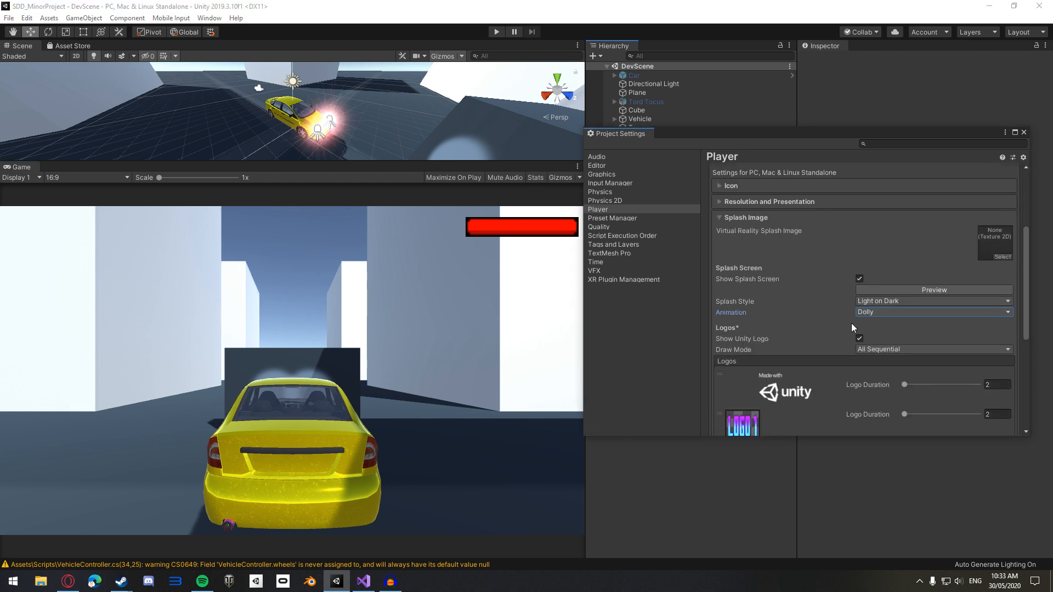
mouse_move(915, 222)
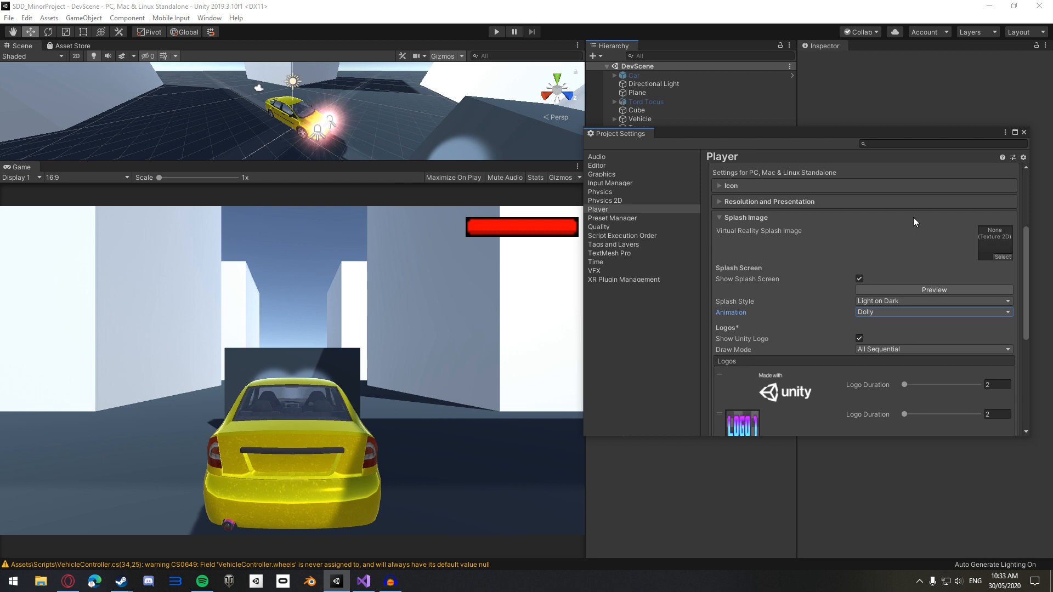
scroll("down", 3)
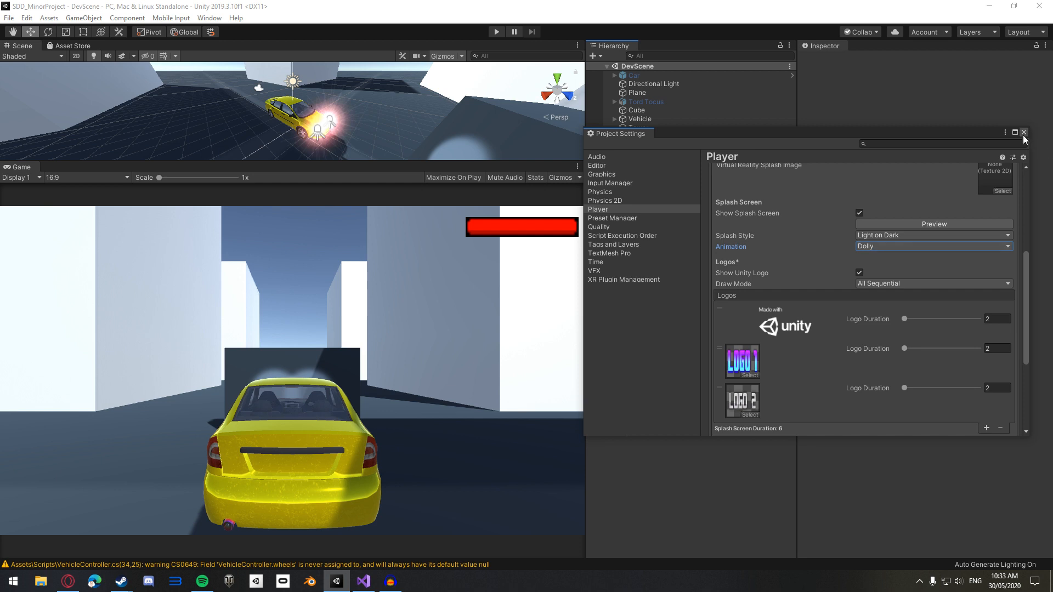
left_click(1024, 132)
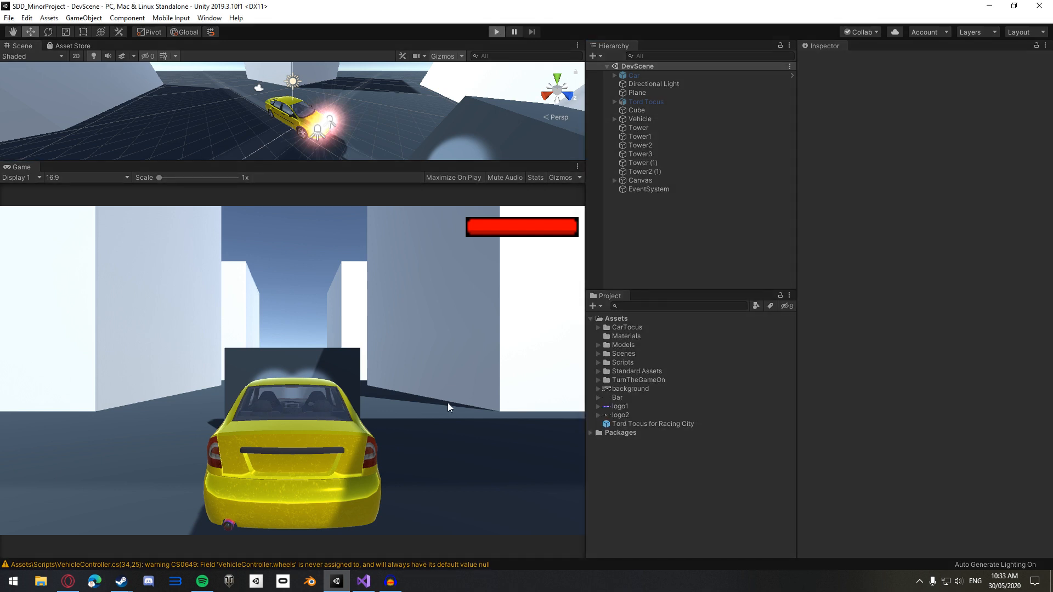